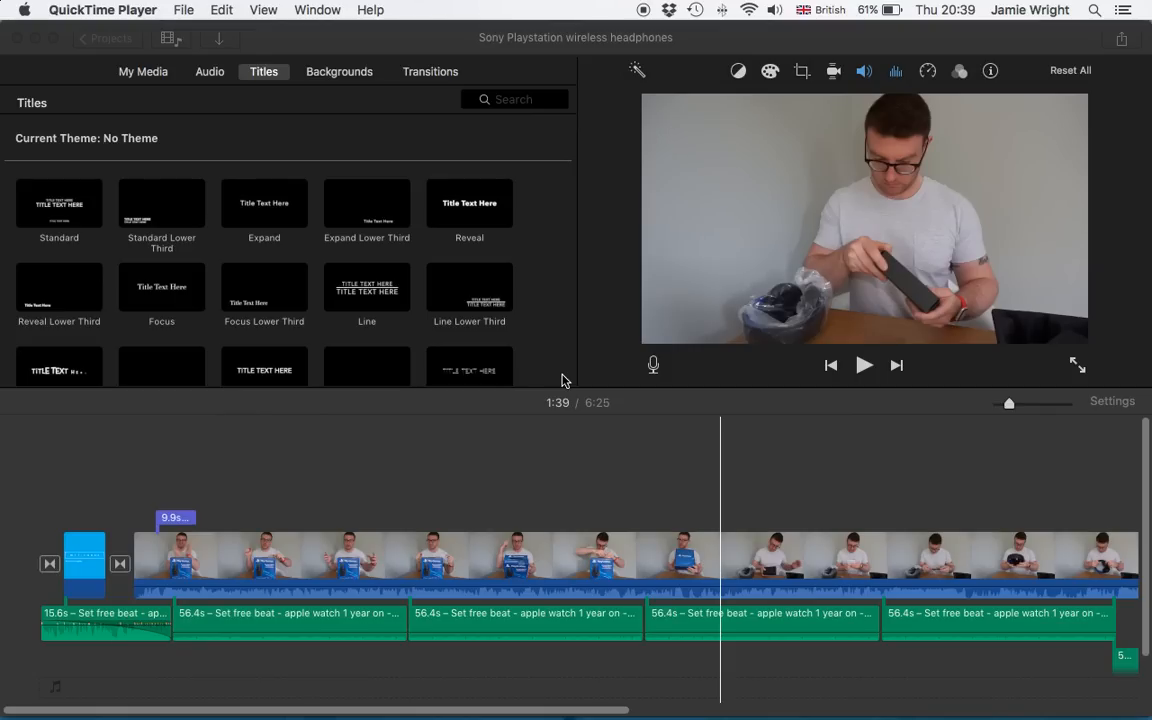
mouse_move(540, 460)
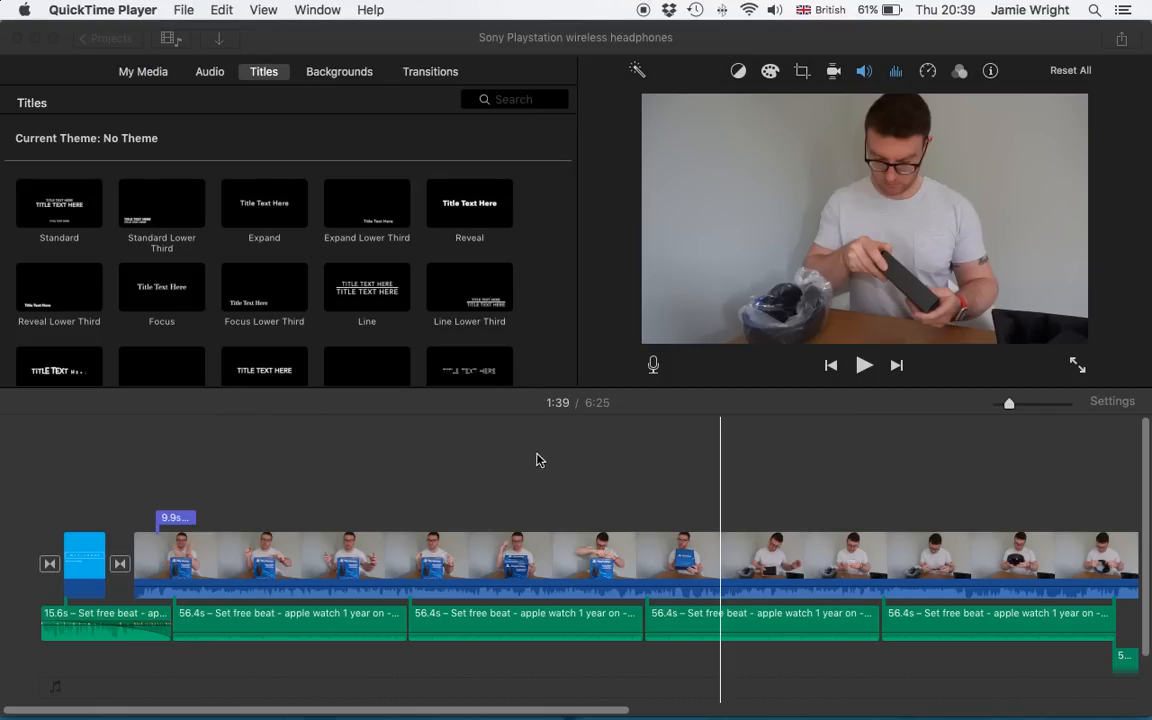
mouse_move(489, 584)
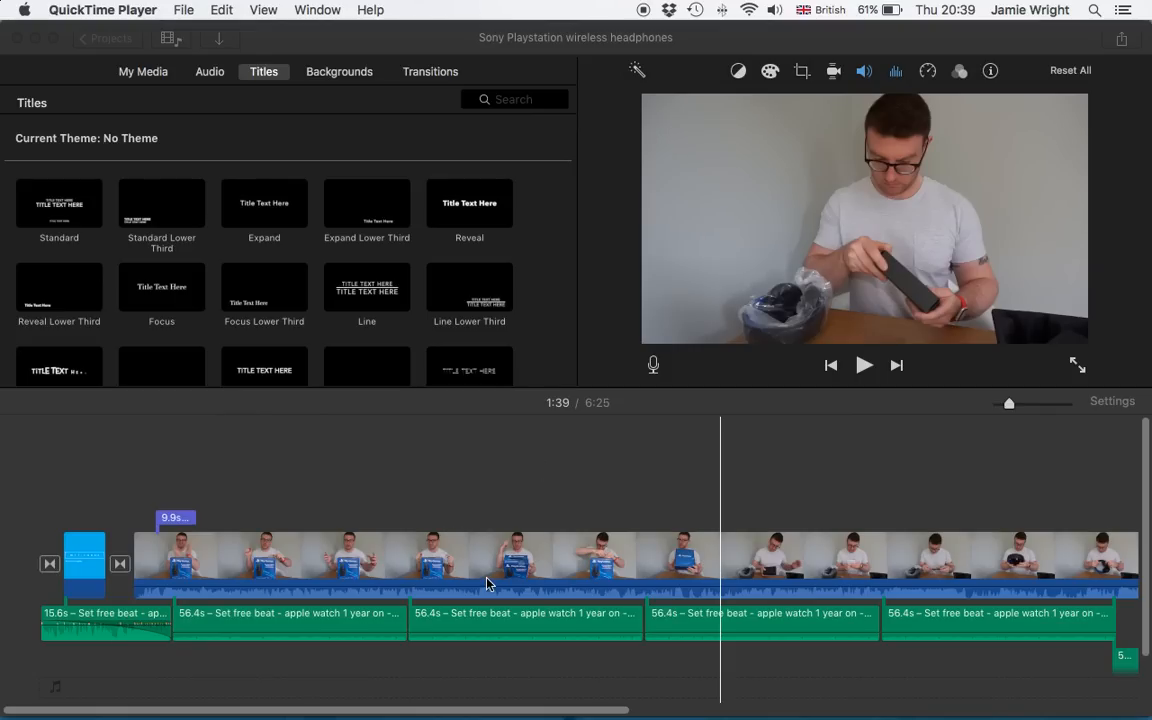
mouse_move(455, 565)
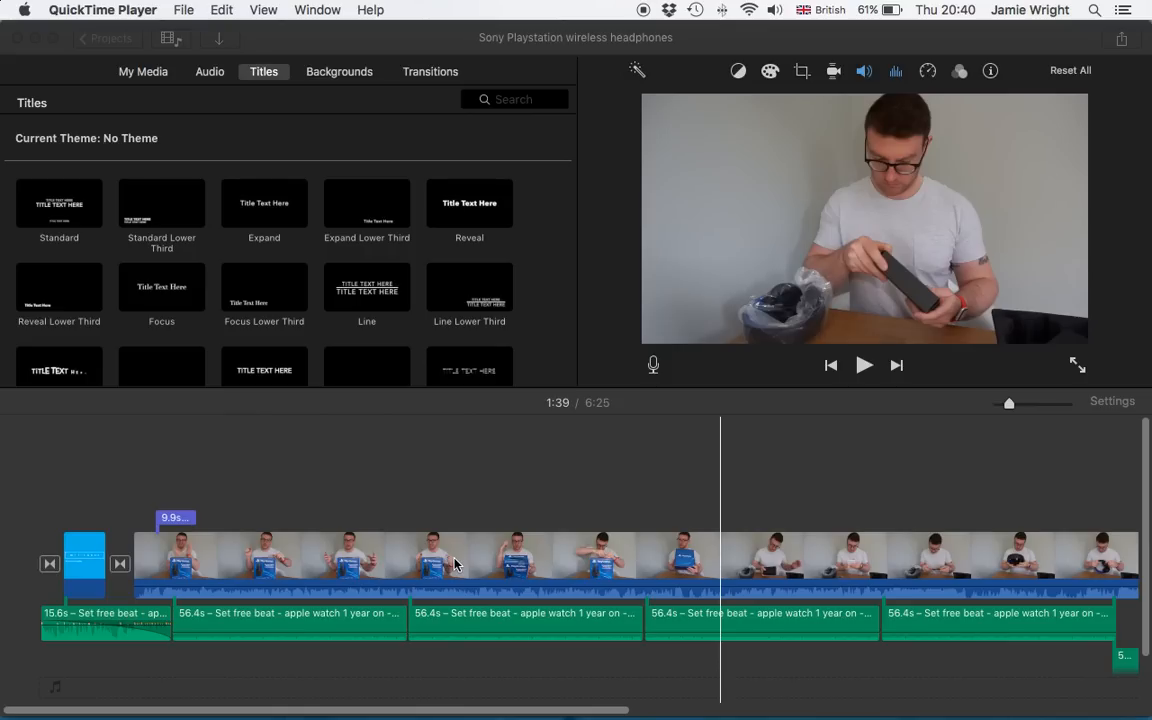
mouse_move(447, 610)
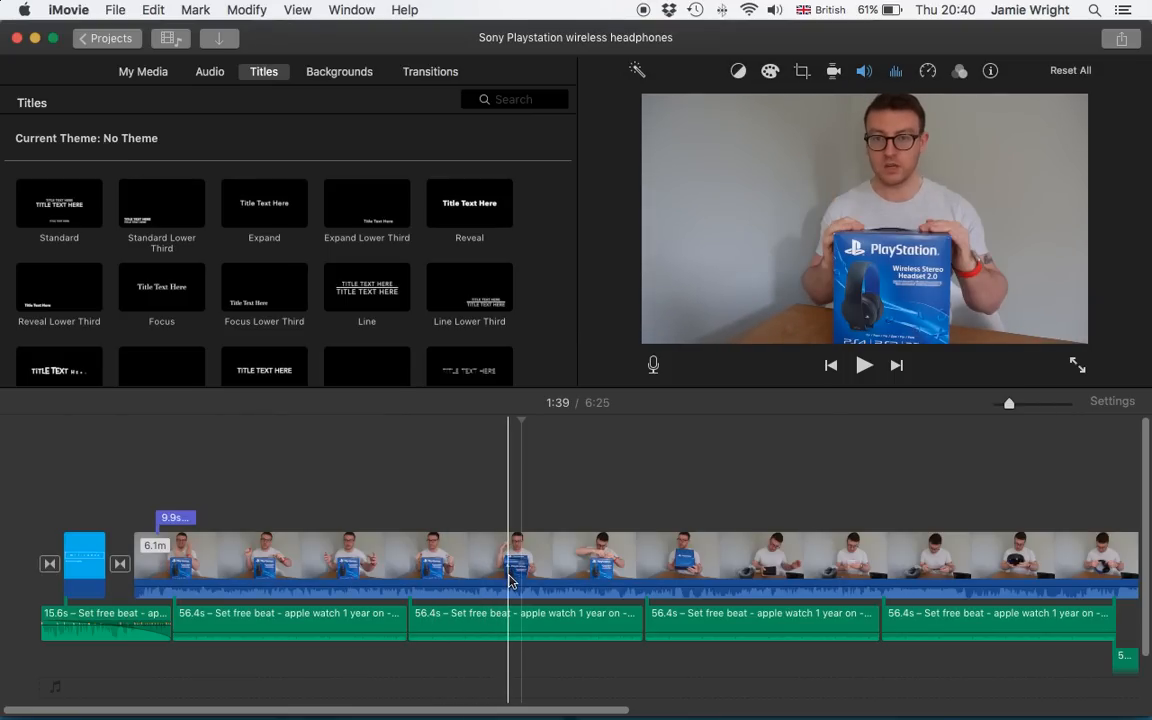
mouse_move(482, 595)
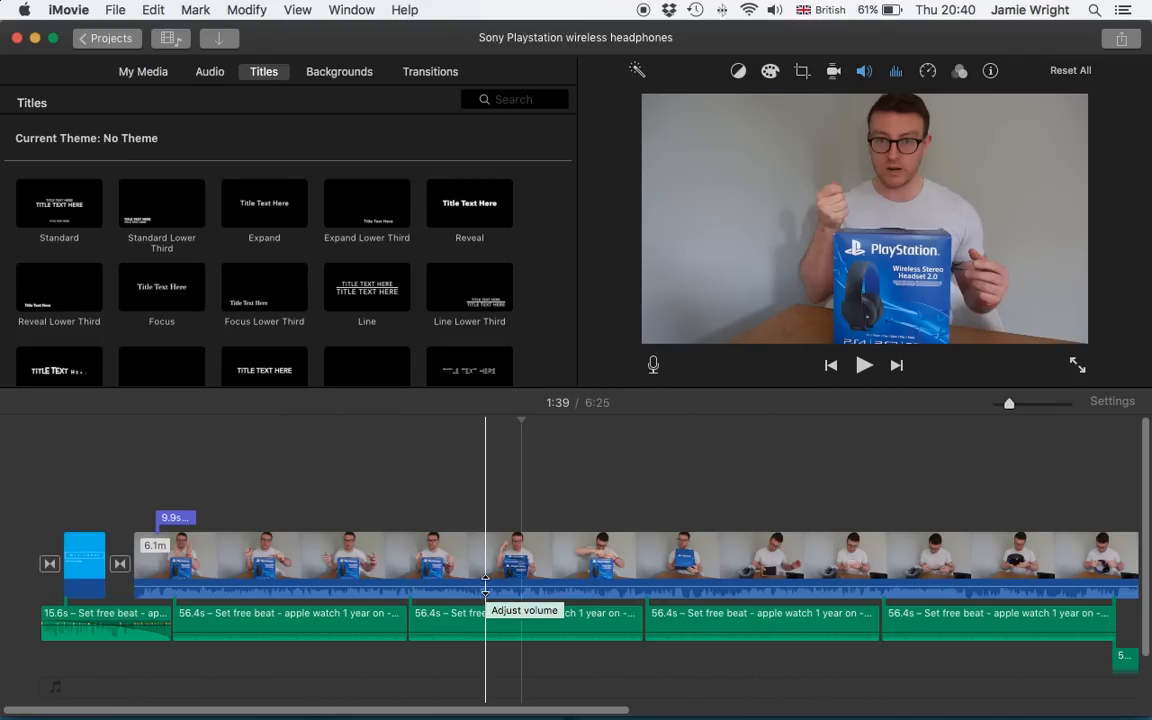
Open the unboxing clip's audio equalizer settings and choose the Bass Boost preset
click(652, 590)
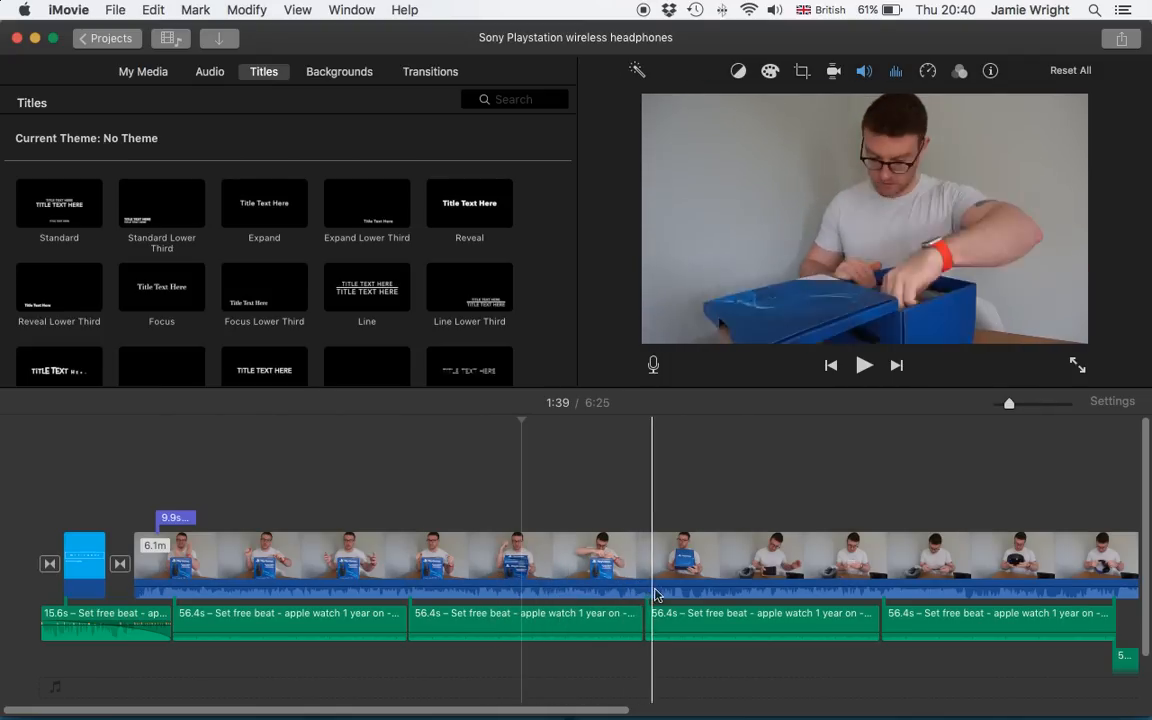
click(788, 580)
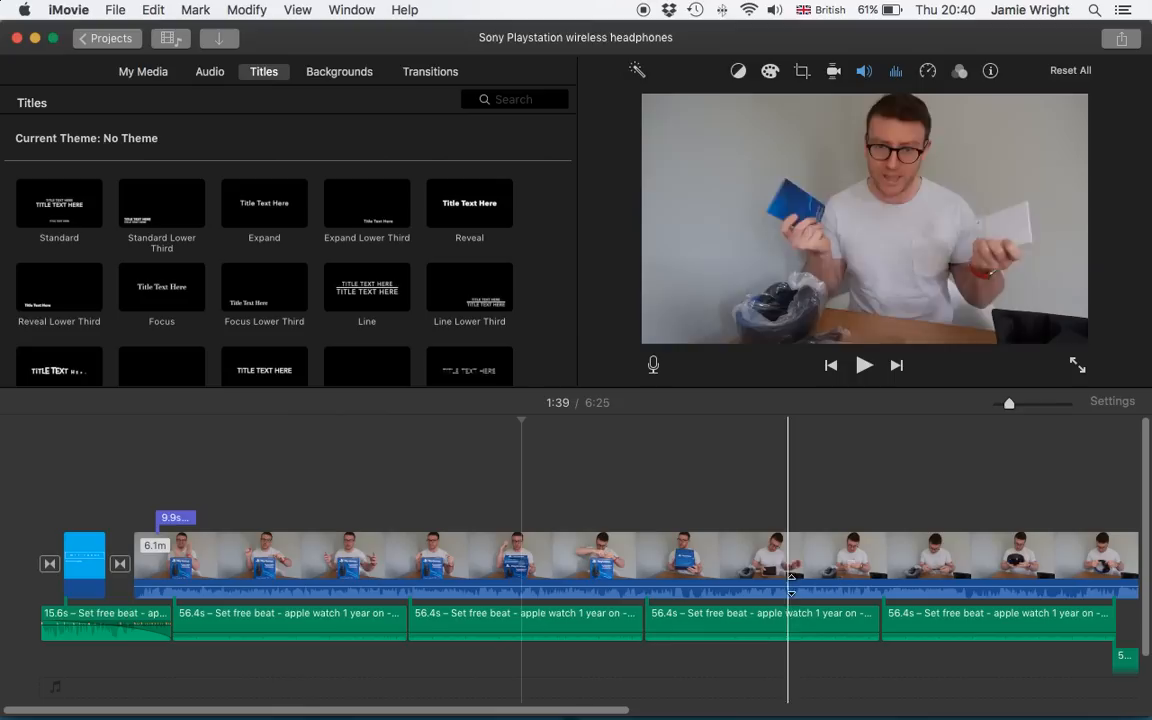
click(490, 580)
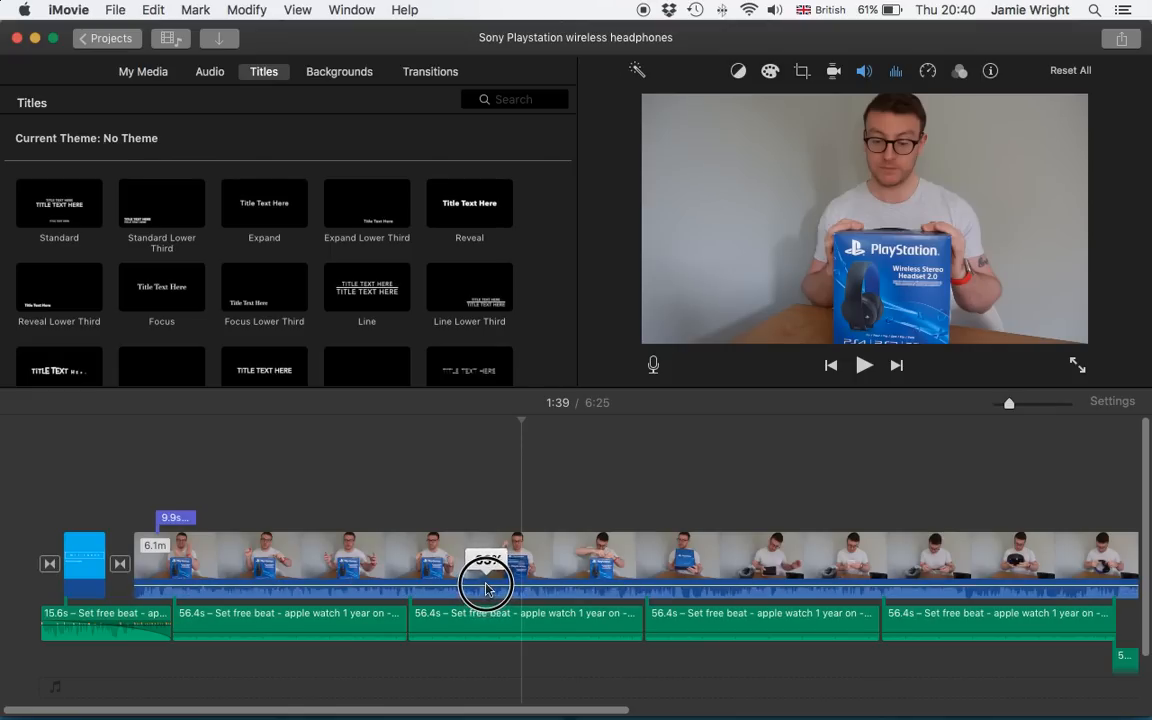
click(485, 585)
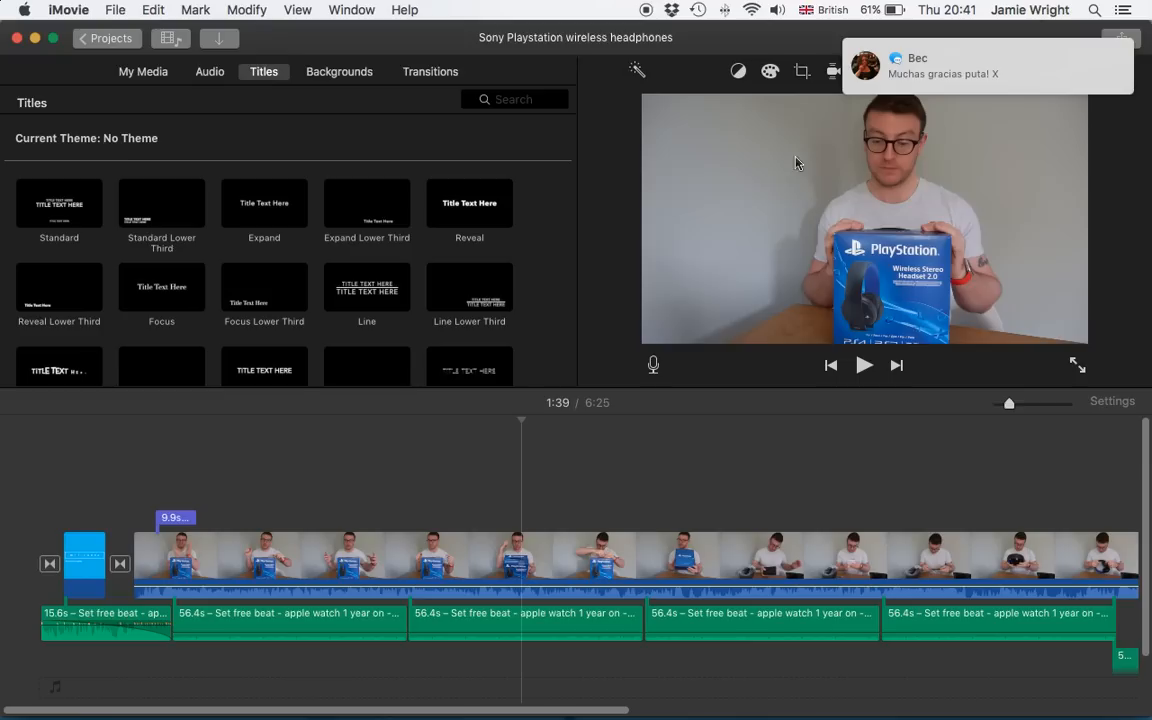
mouse_move(1101, 132)
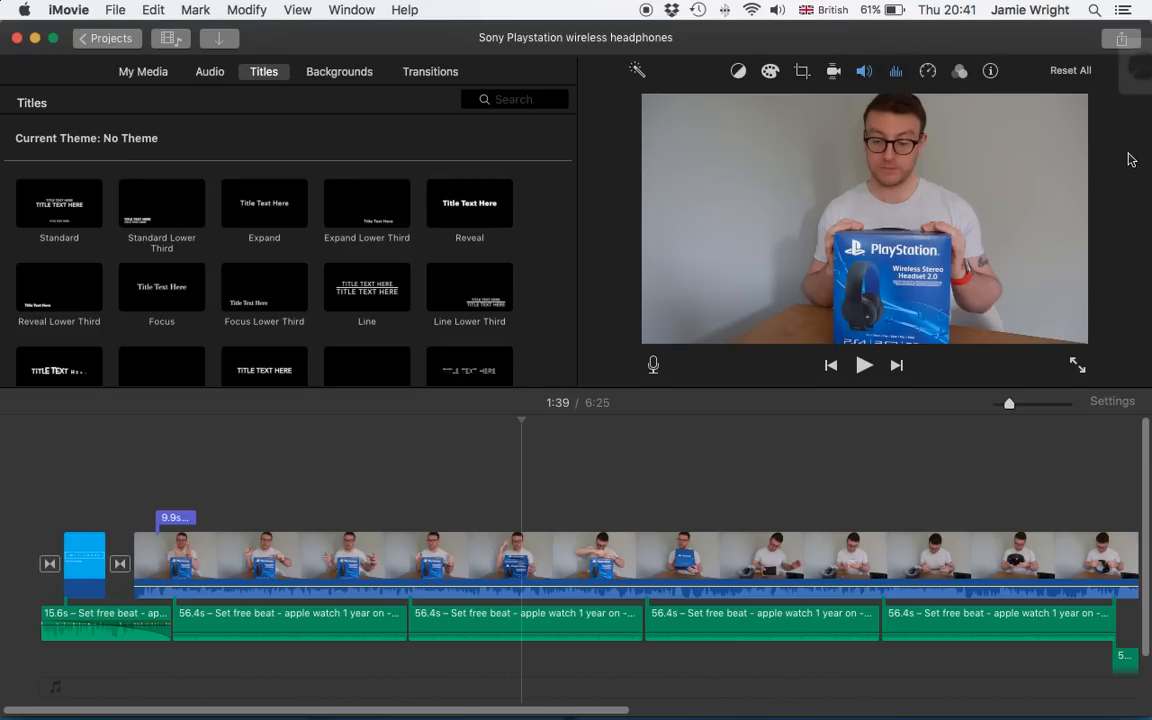
click(445, 460)
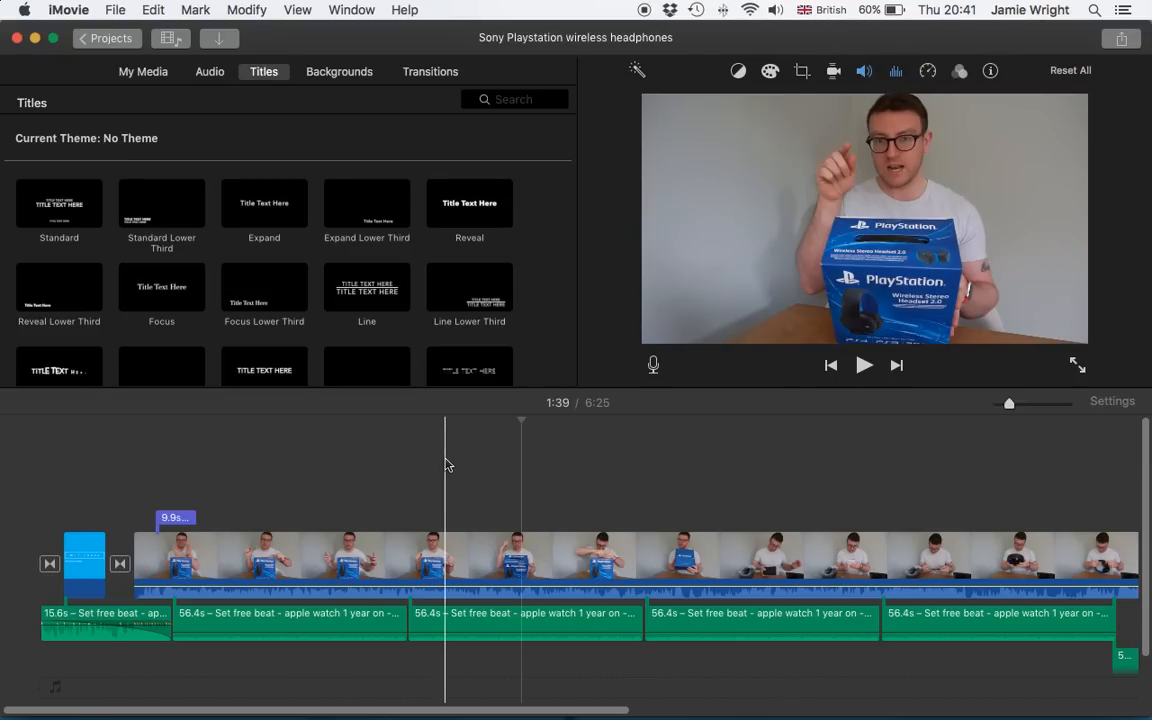
click(521, 513)
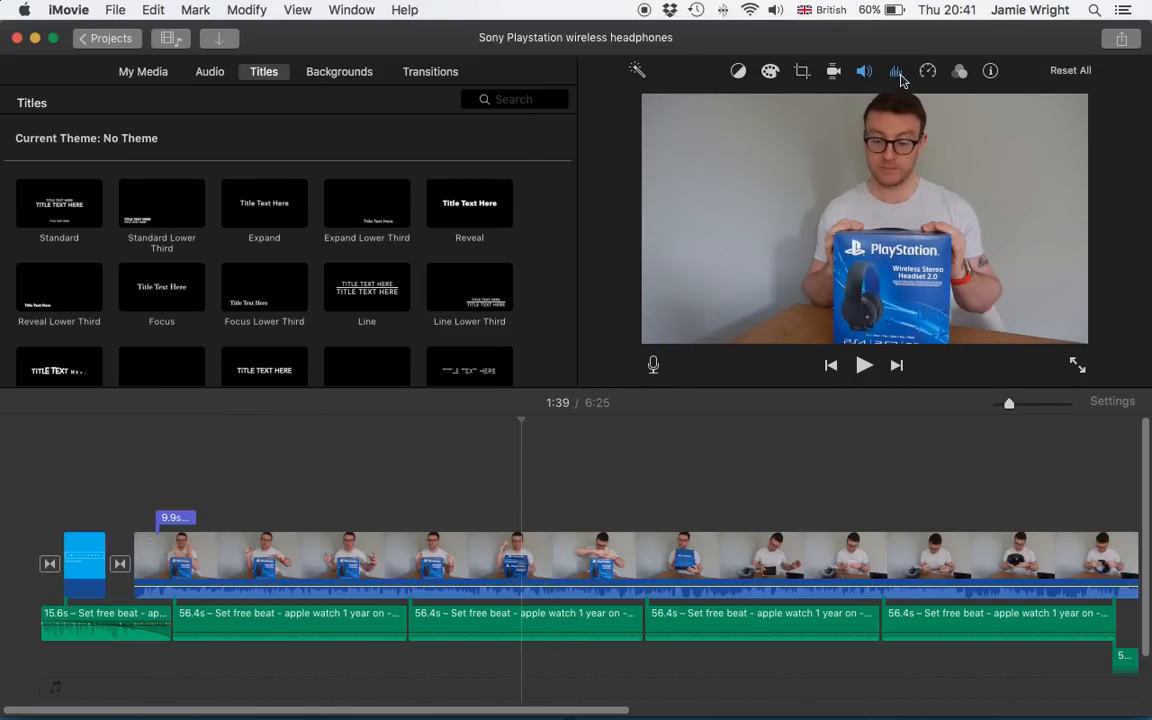
click(895, 70)
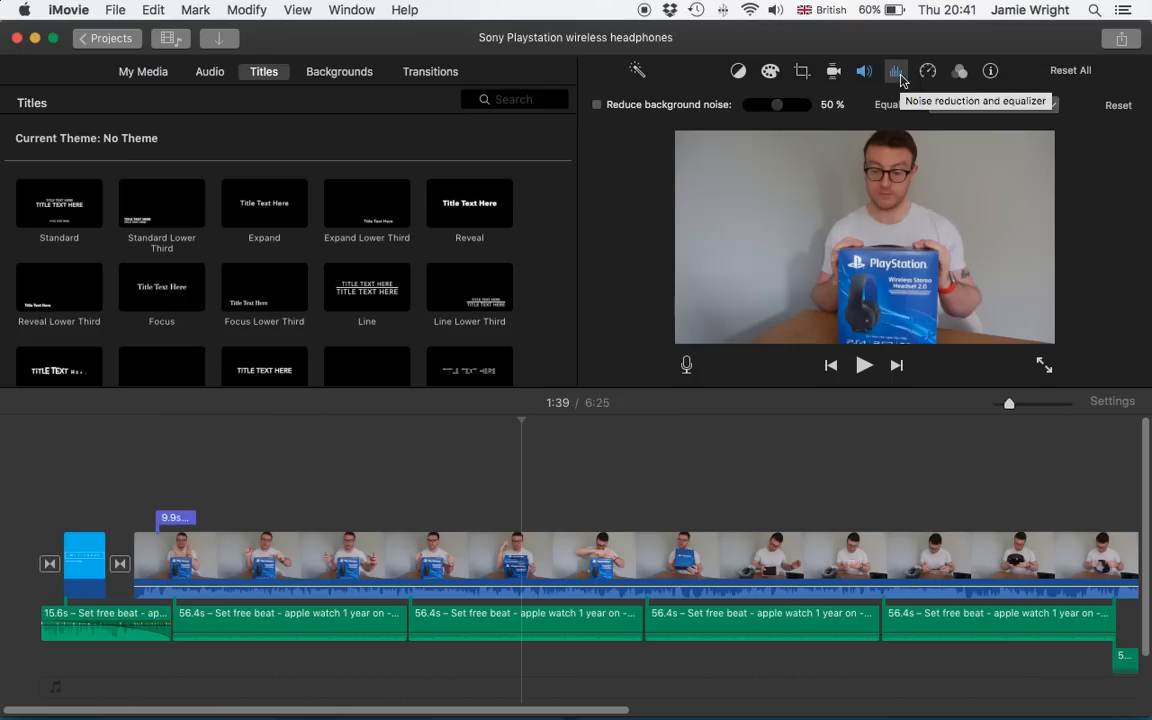
mouse_move(750, 120)
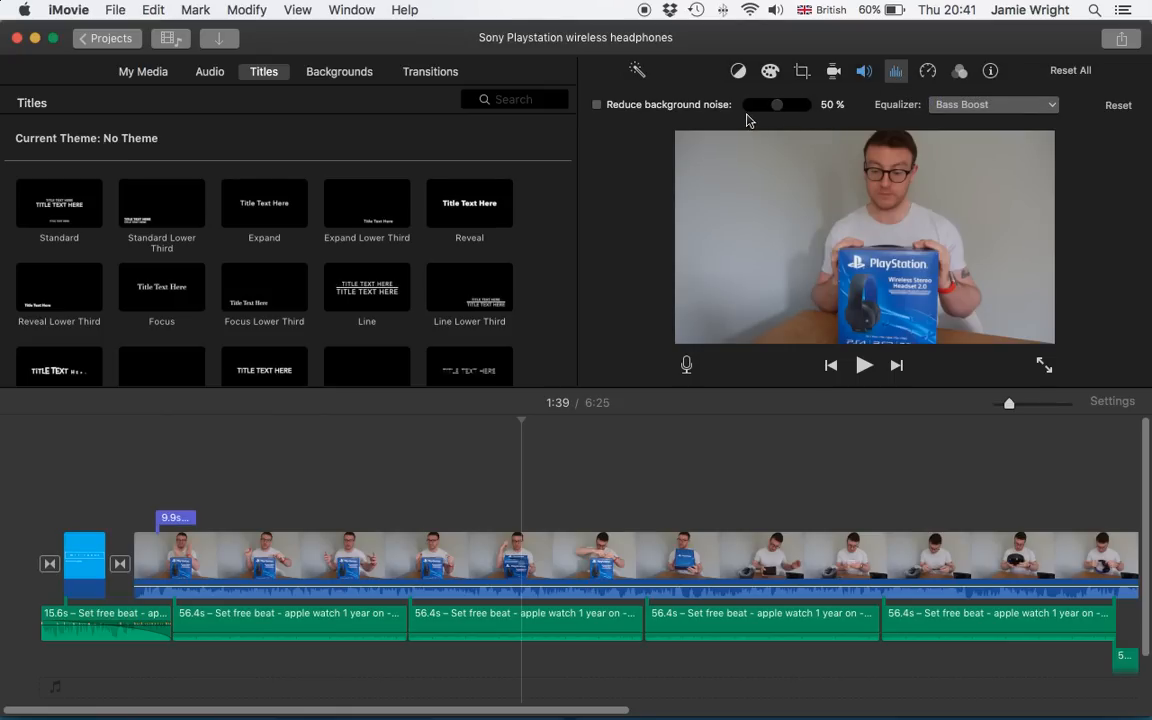
mouse_move(840, 122)
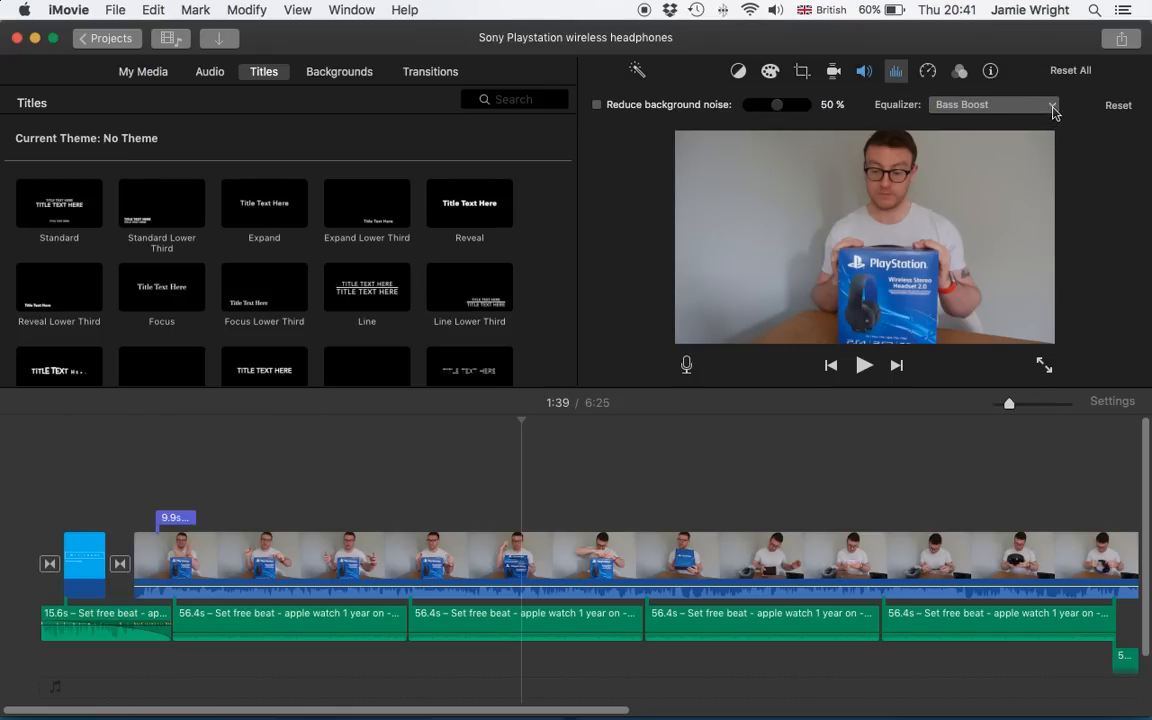
click(1050, 104)
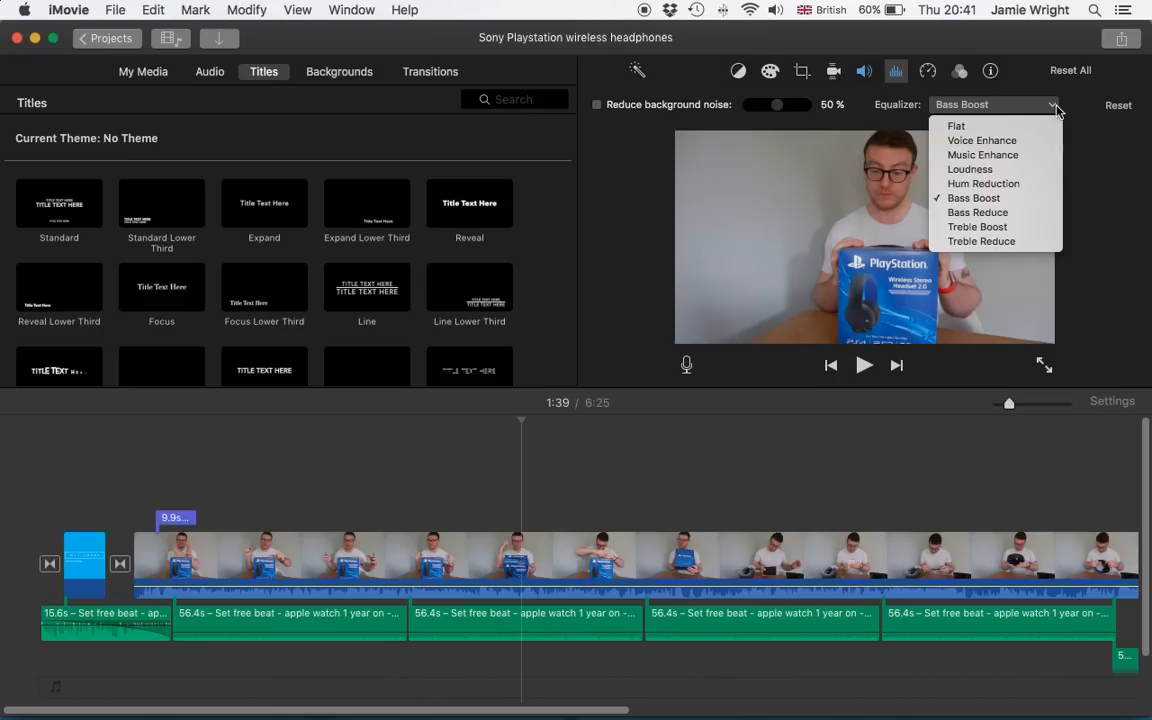
mouse_move(970, 169)
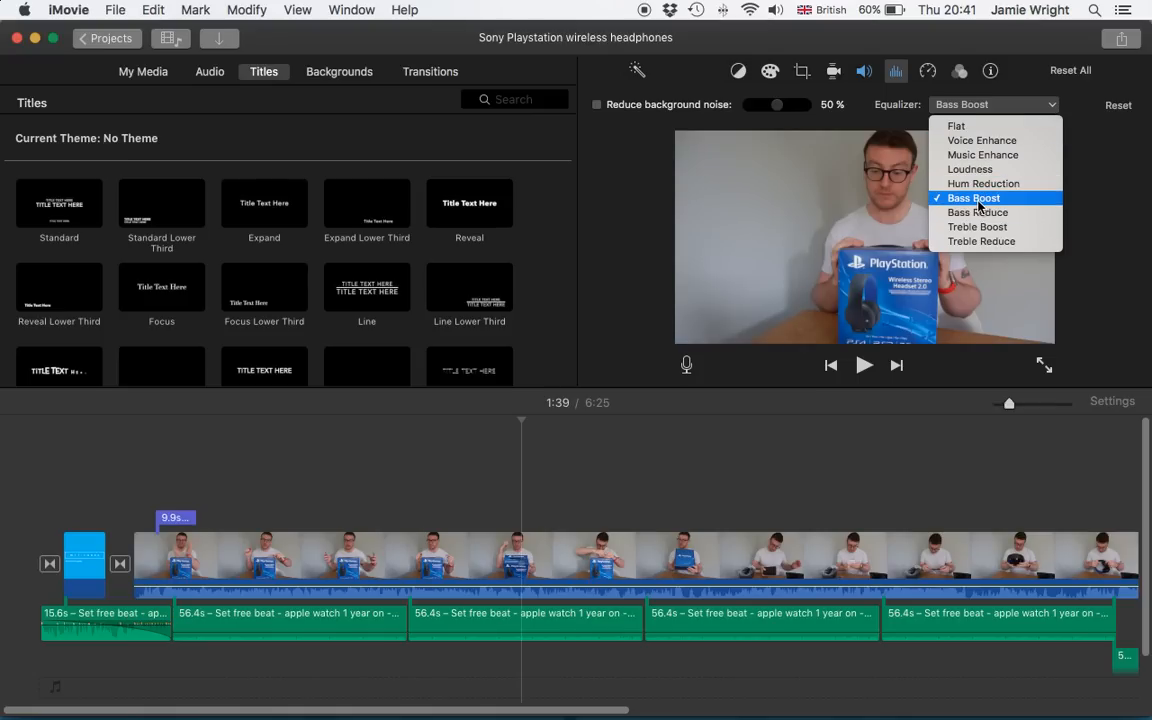
mouse_move(875, 185)
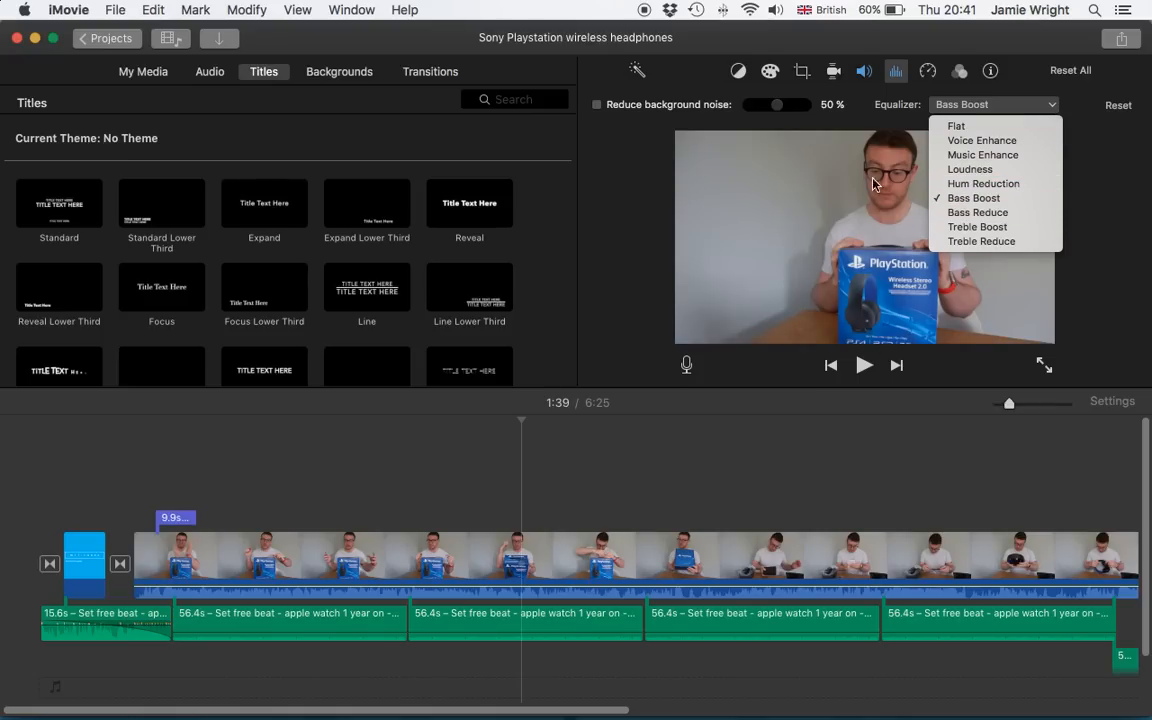
mouse_move(897, 238)
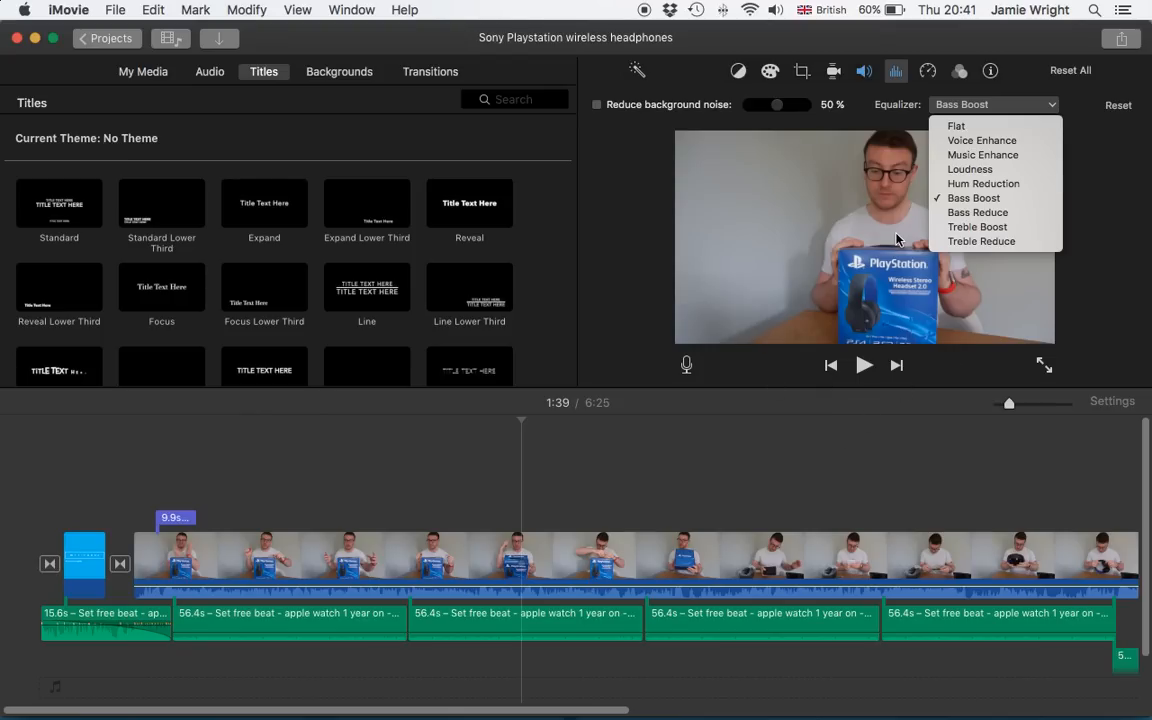
mouse_move(995, 197)
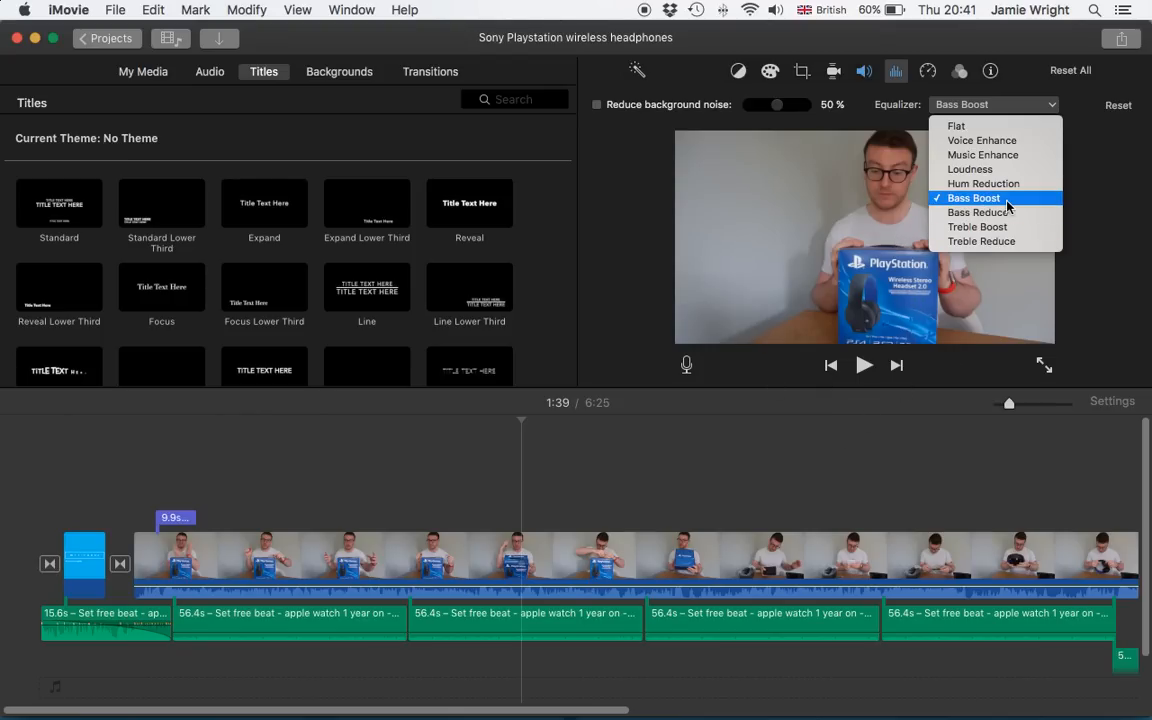
mouse_move(995, 140)
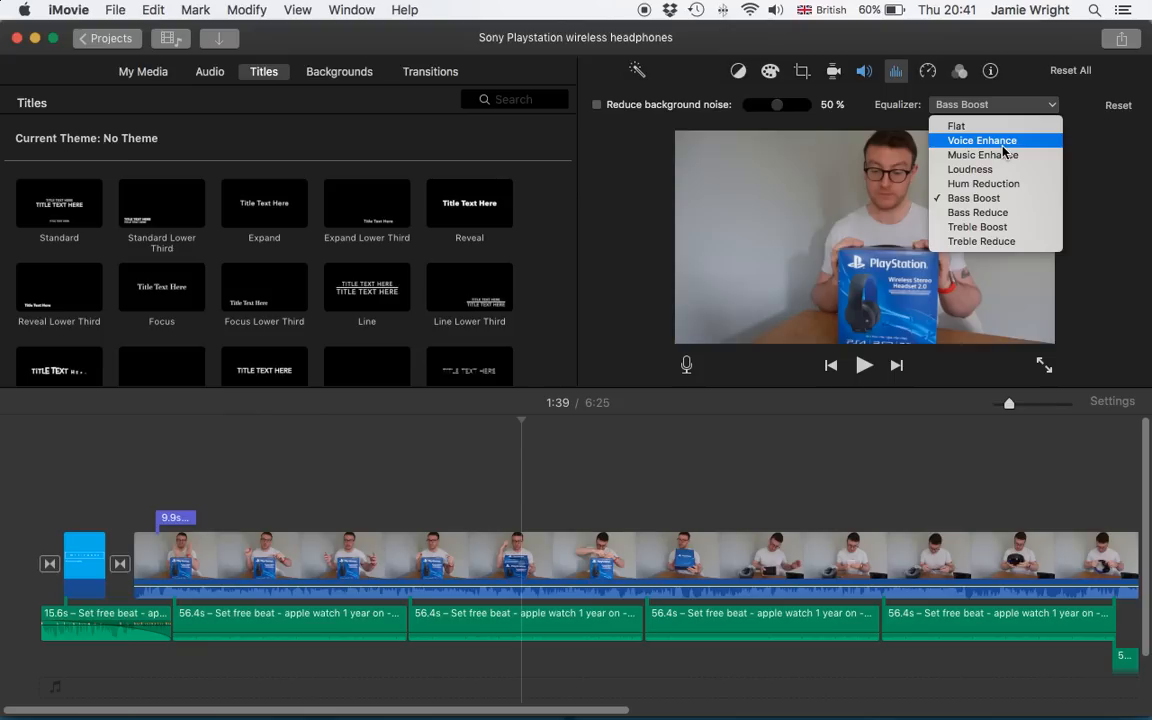
mouse_move(962, 125)
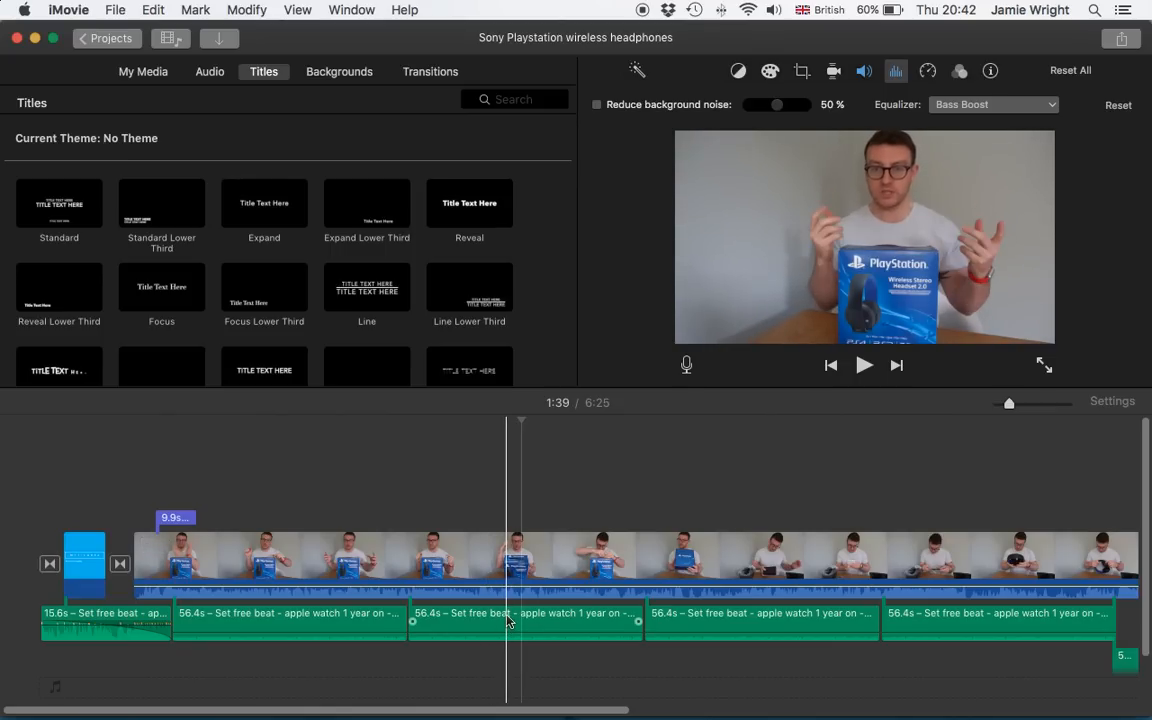
Select the third Set free beat music clip in the timeline
click(525, 613)
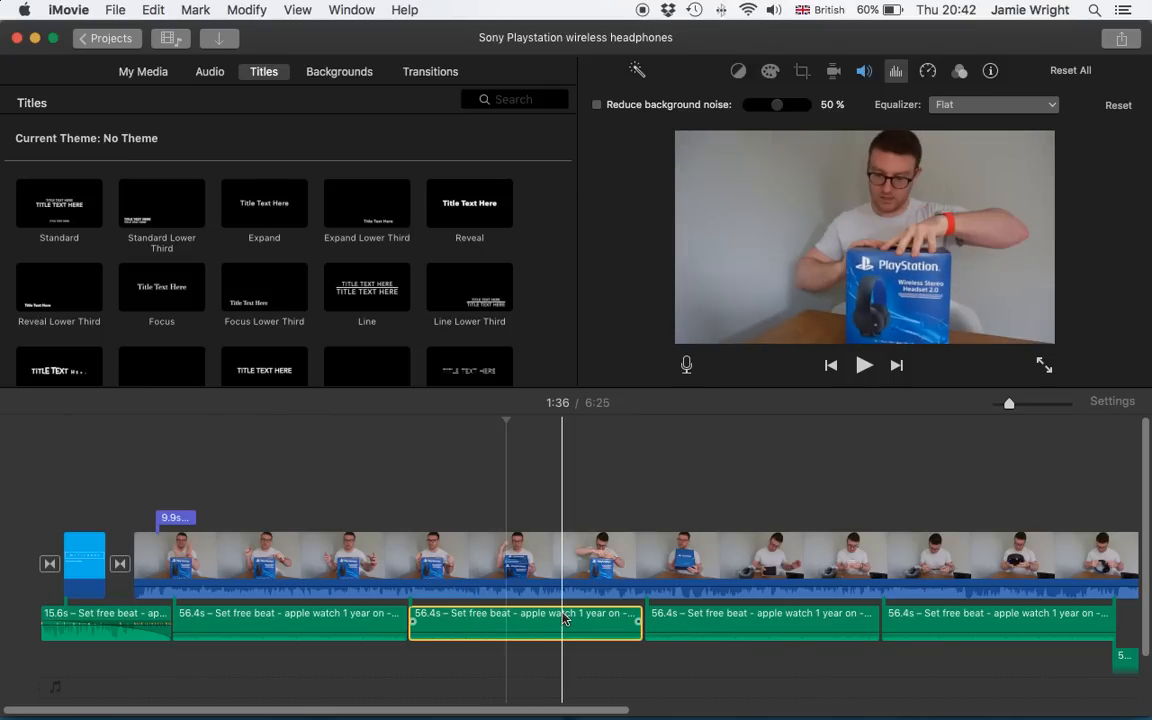
click(505, 613)
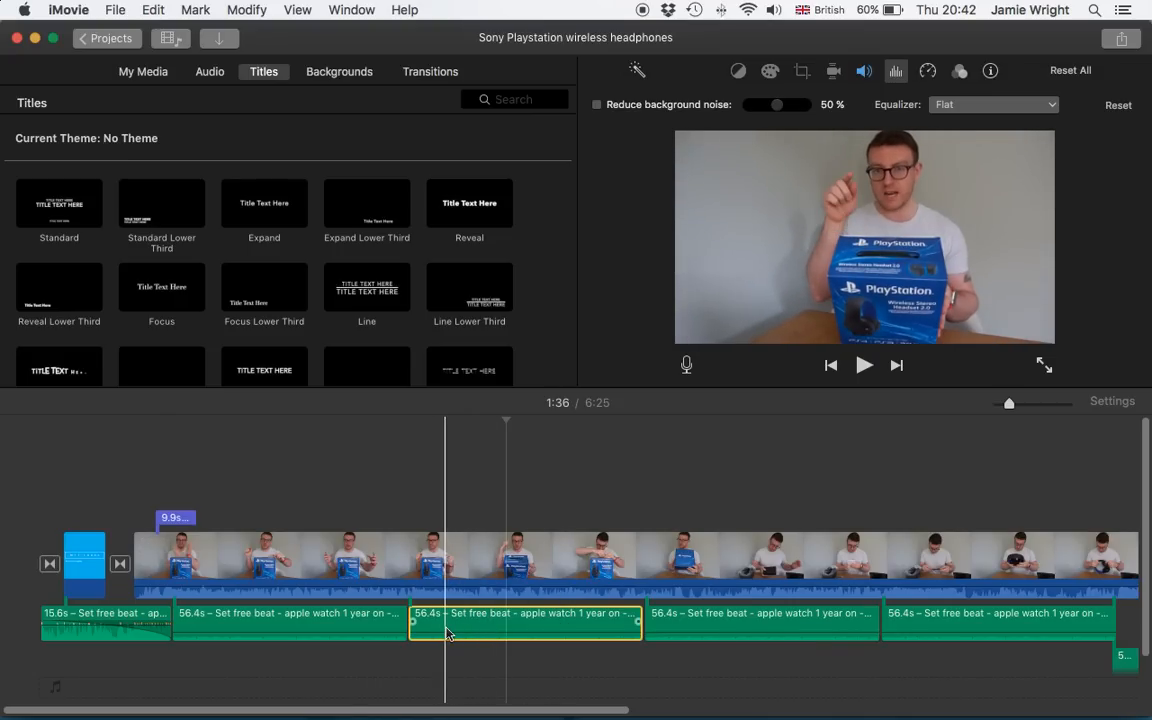
click(615, 625)
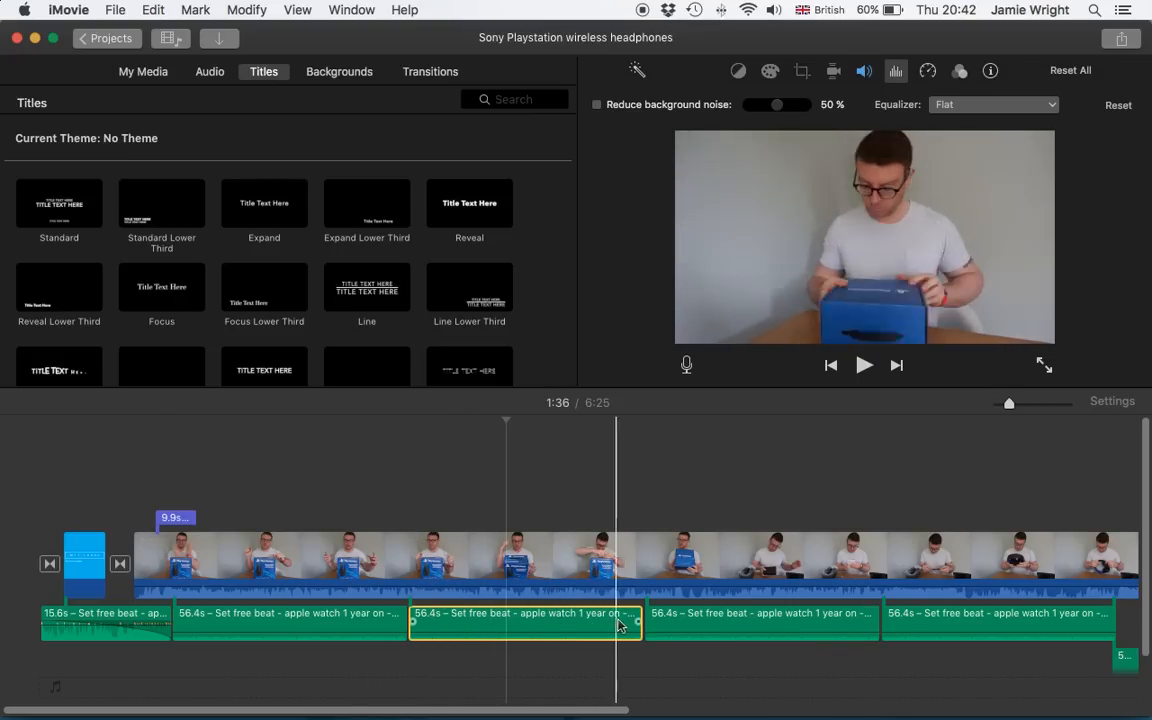
click(463, 625)
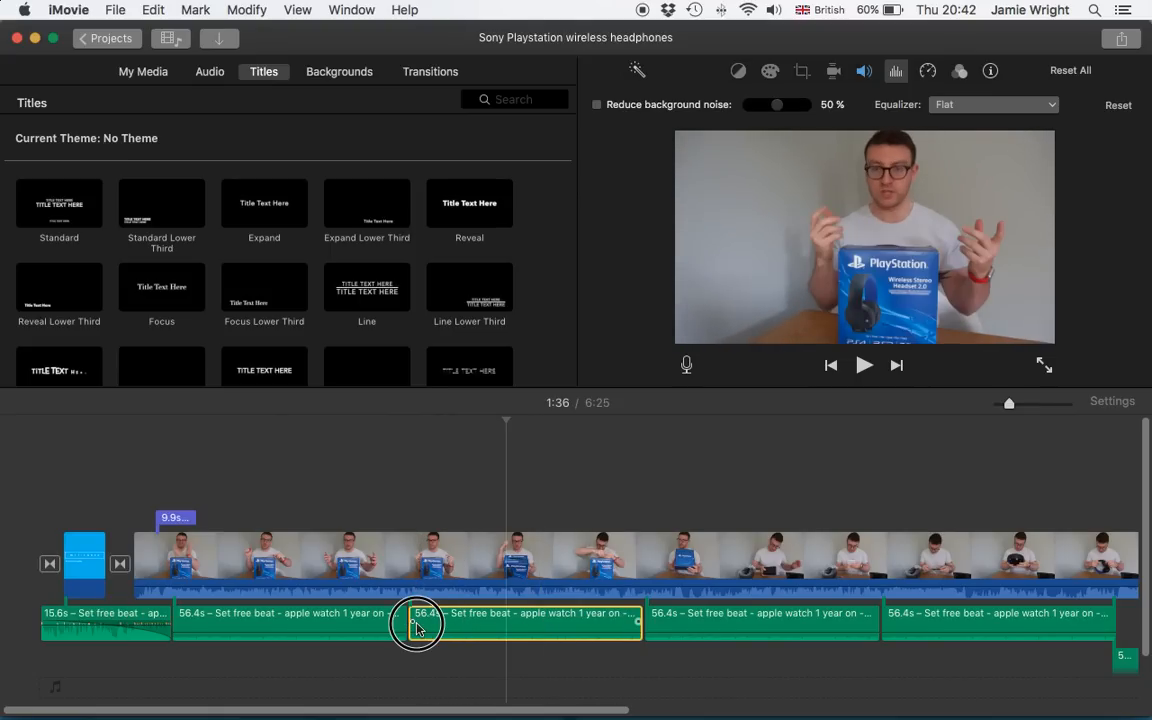
Drag the music clip's start fade handle to create a fade-in, then reselect the clip
click(590, 620)
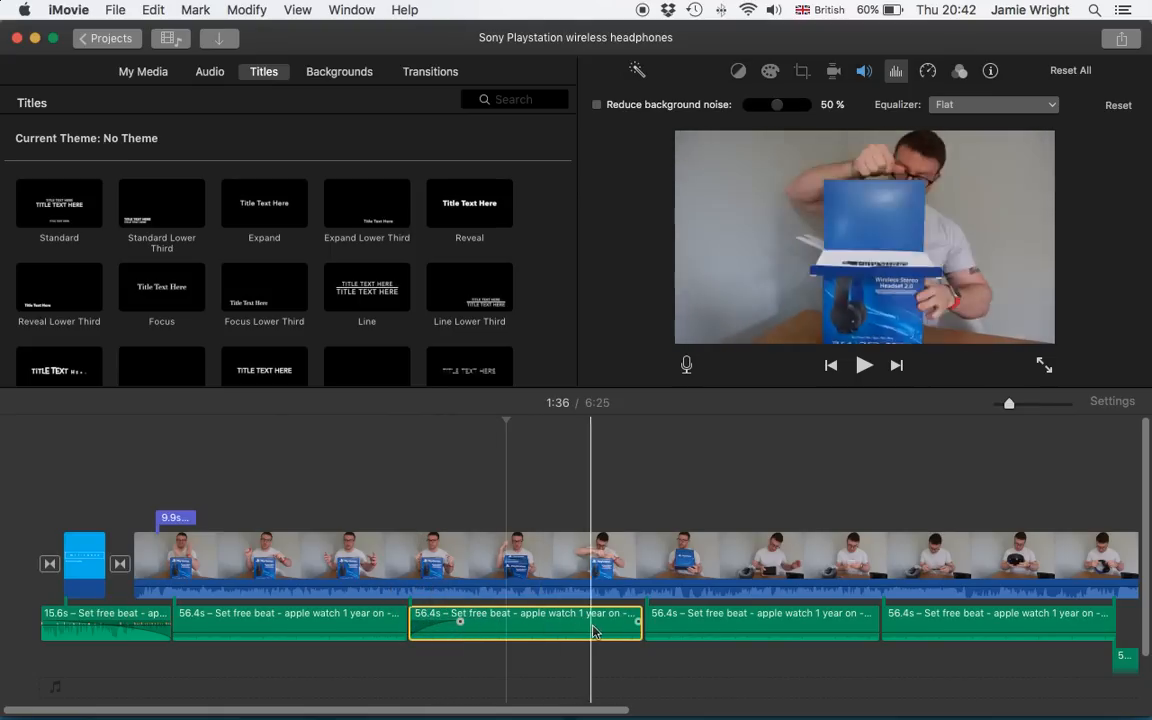
drag(638, 622, 588, 622)
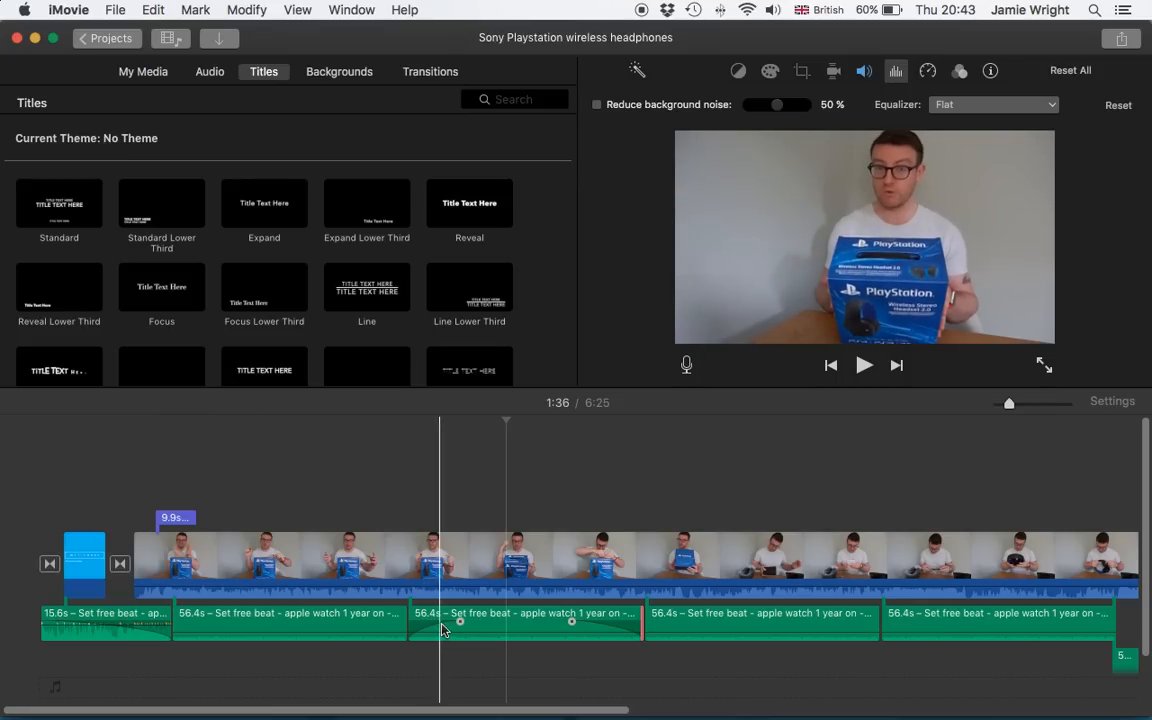
click(617, 613)
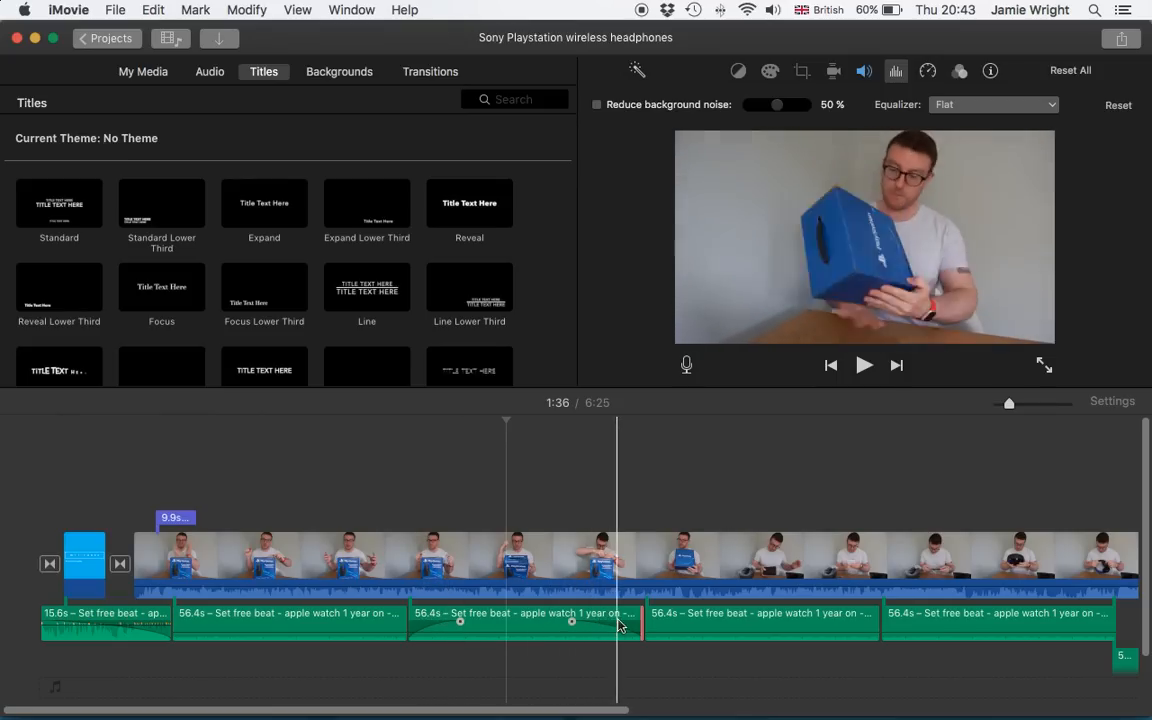
click(510, 620)
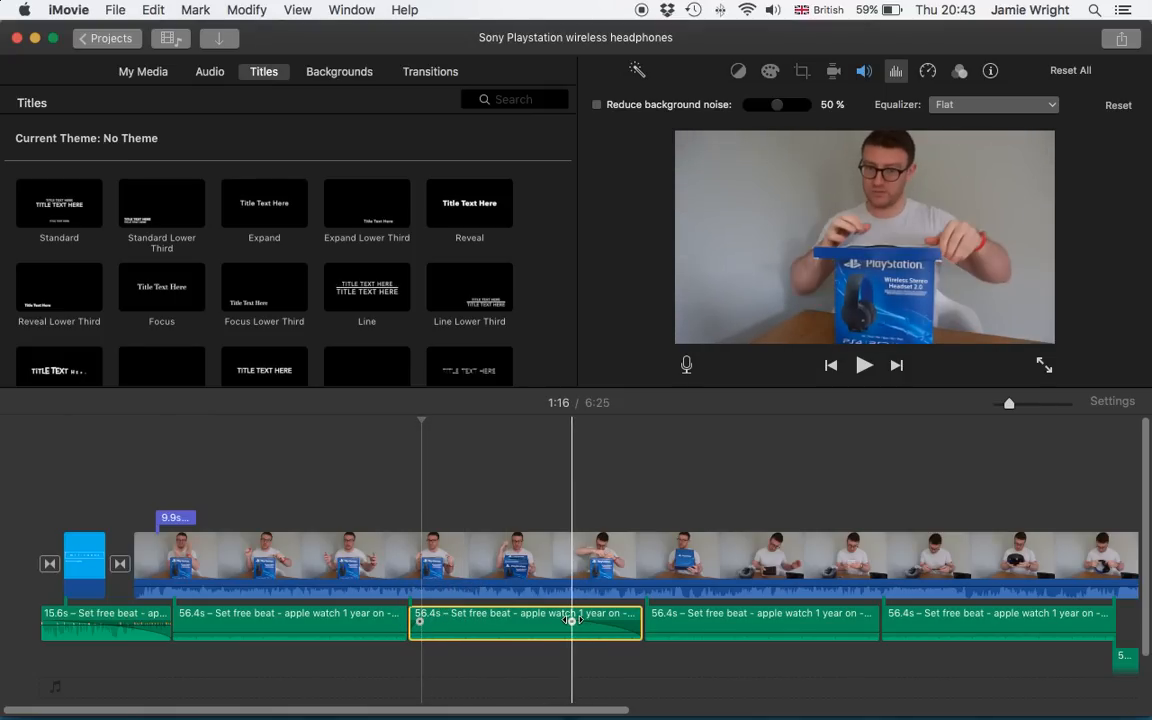
Adjust the music clip's fade-out and mark a short mid-clip range for a volume dip
click(510, 625)
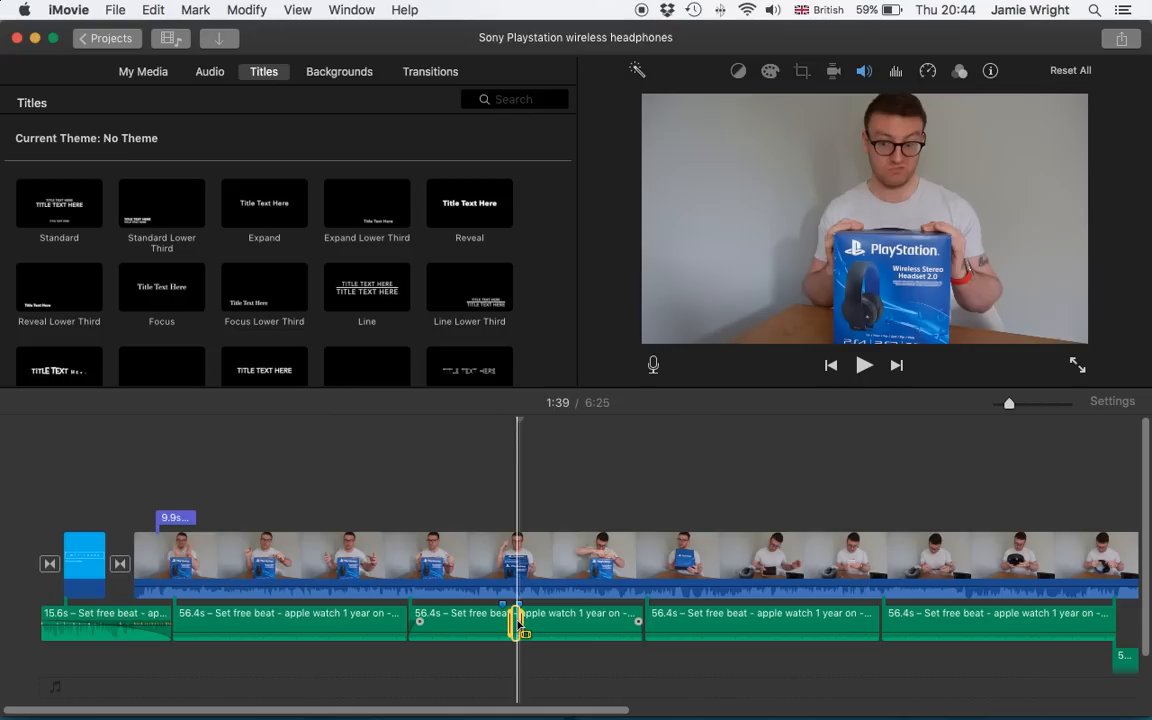
drag(520, 620, 505, 620)
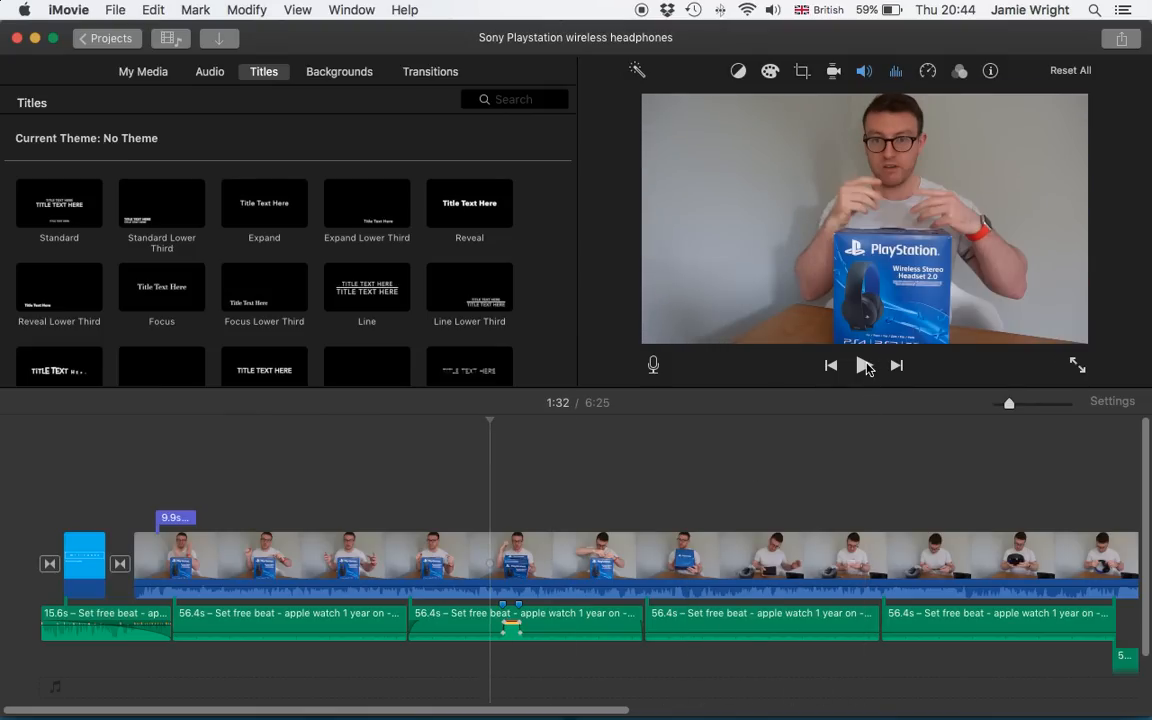
mouse_move(864, 365)
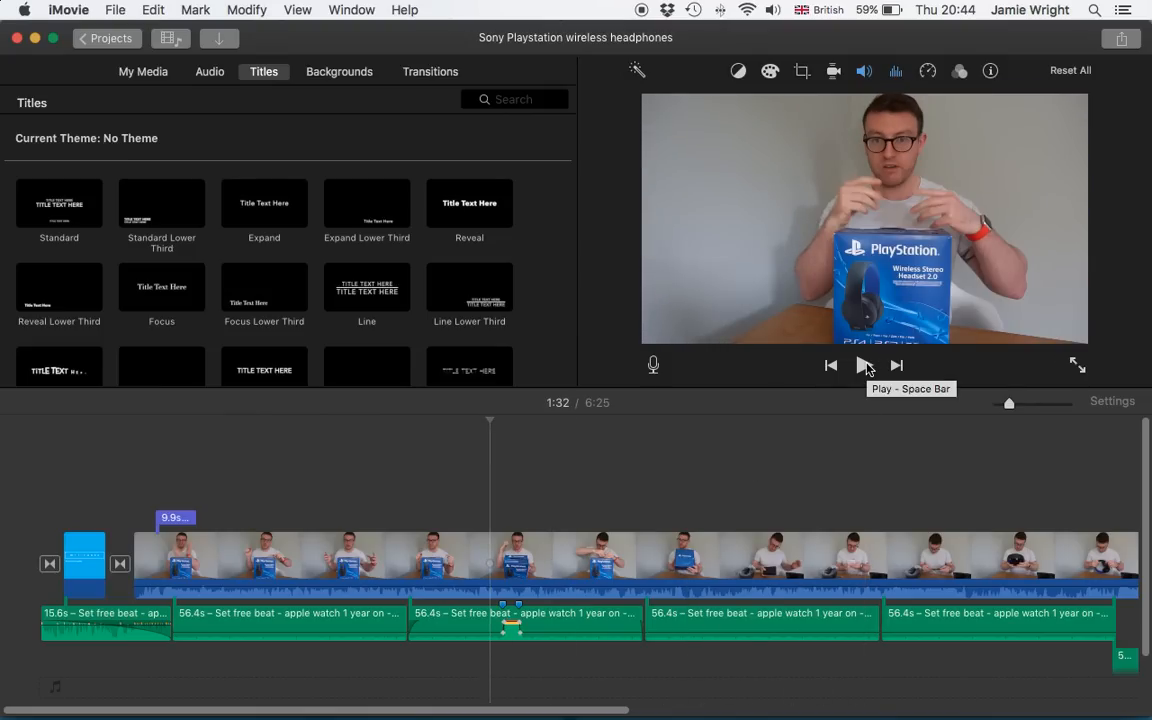
click(864, 365)
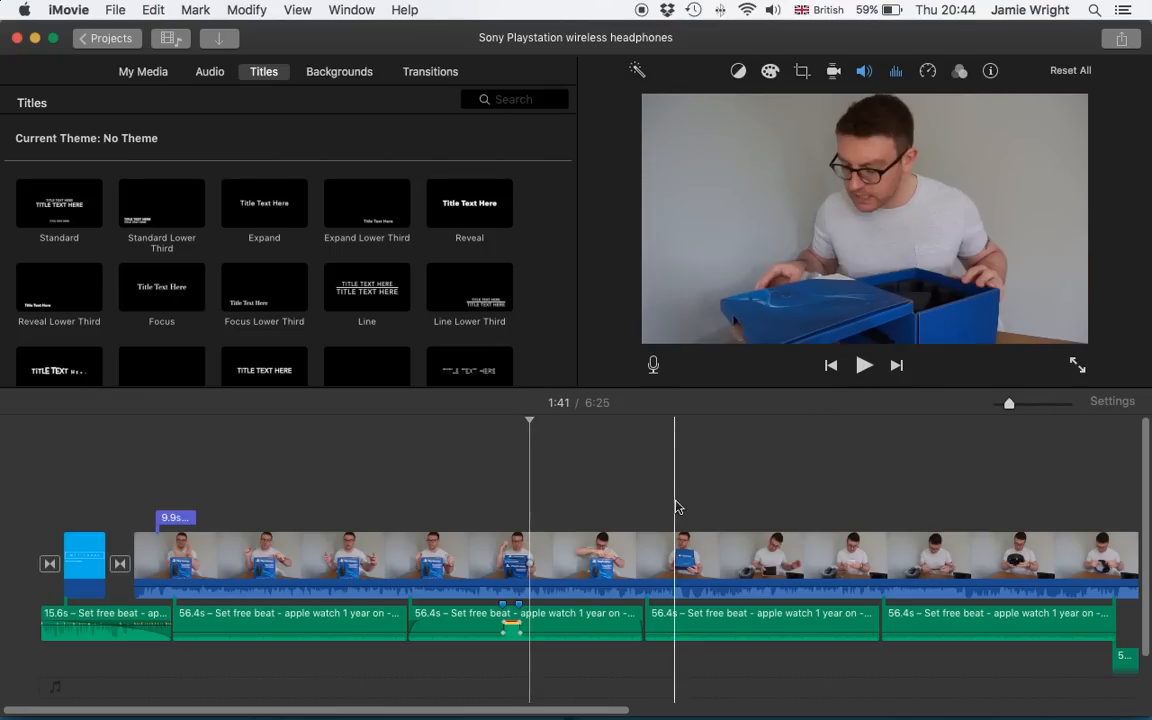
click(529, 560)
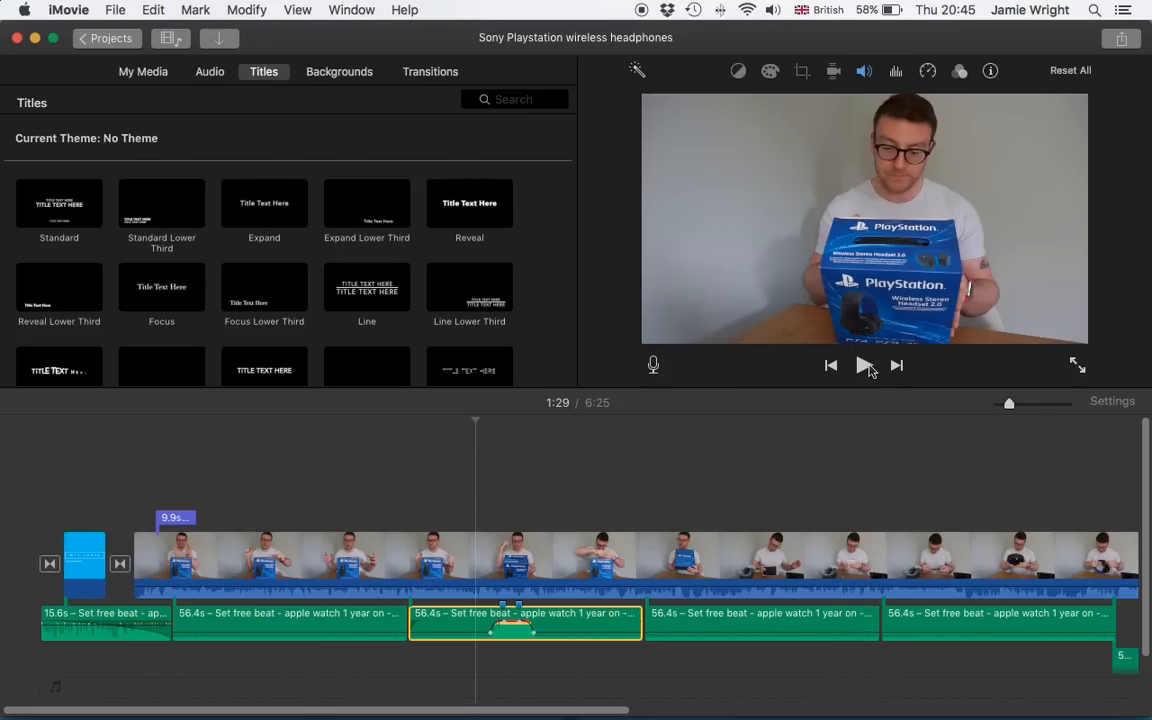
mouse_move(863, 365)
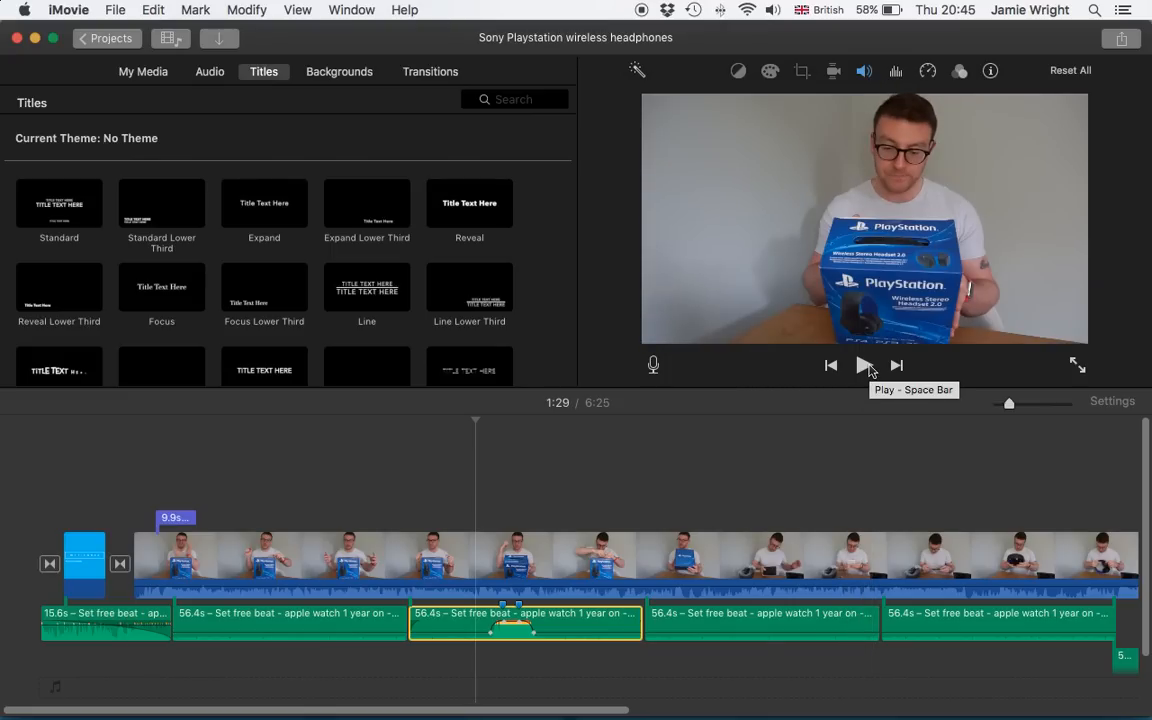
click(864, 365)
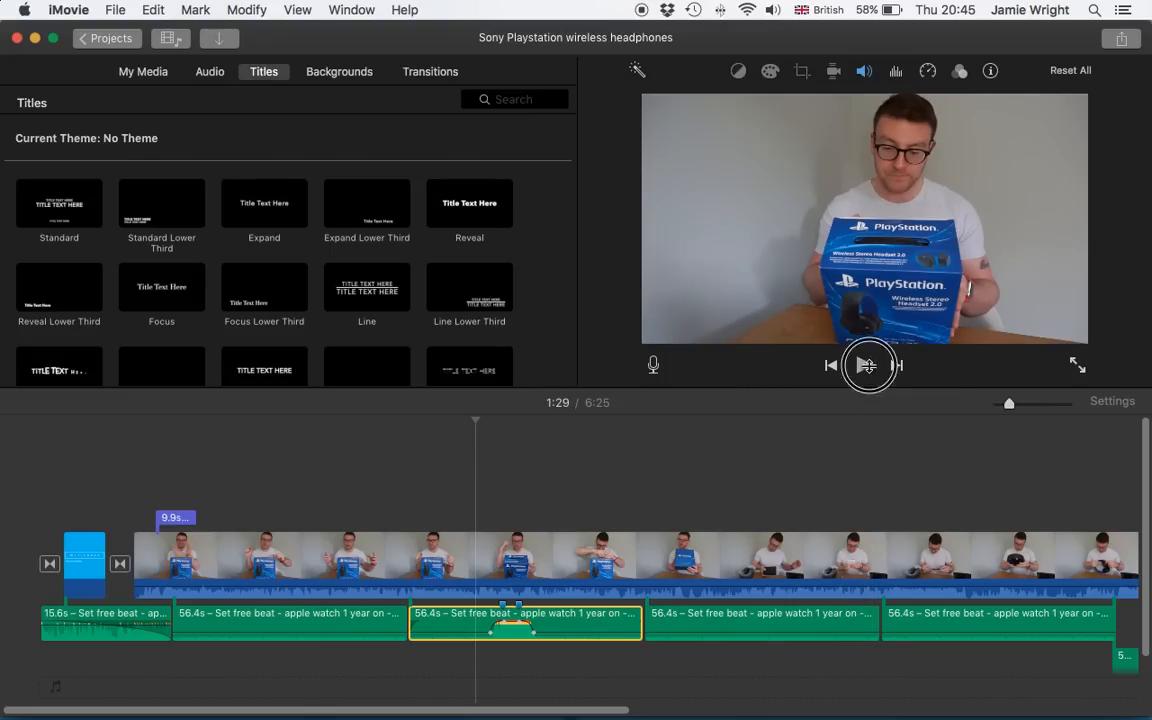
click(866, 365)
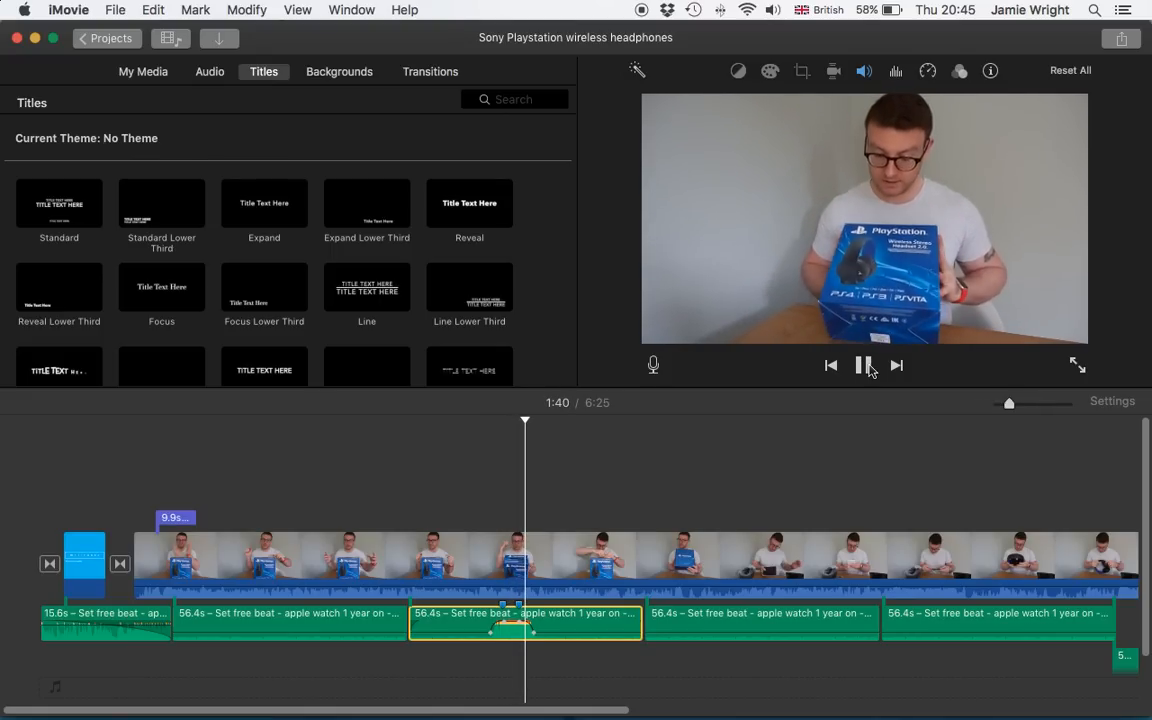
click(863, 365)
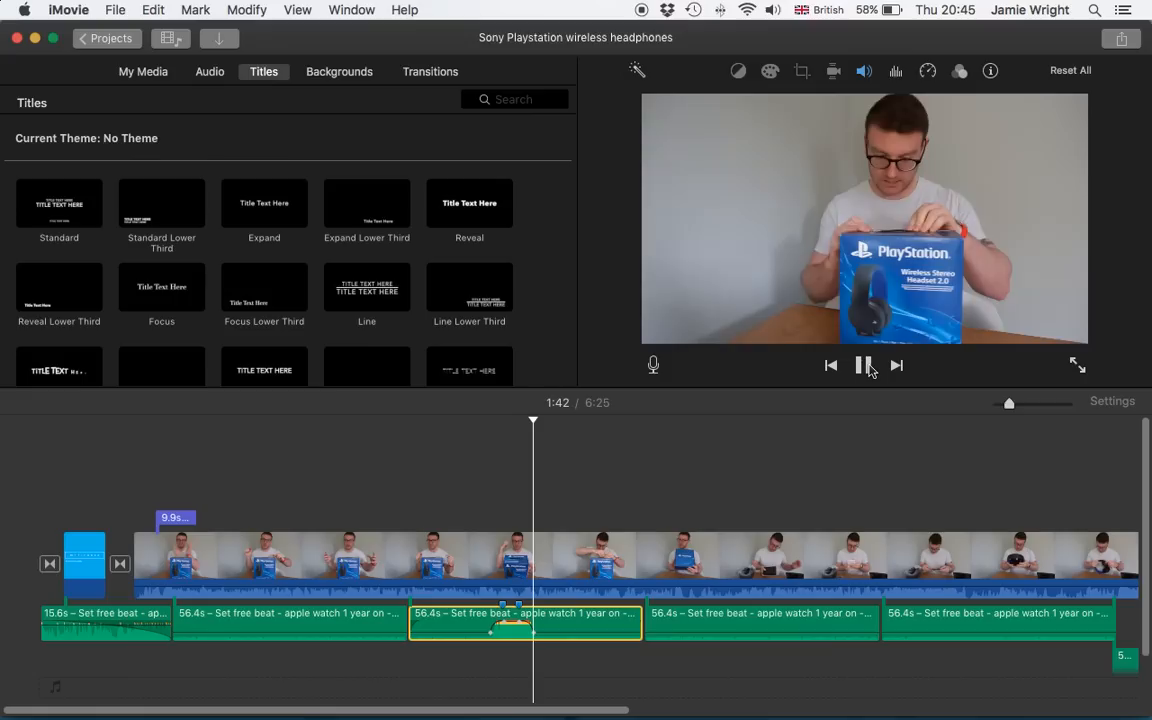
click(863, 365)
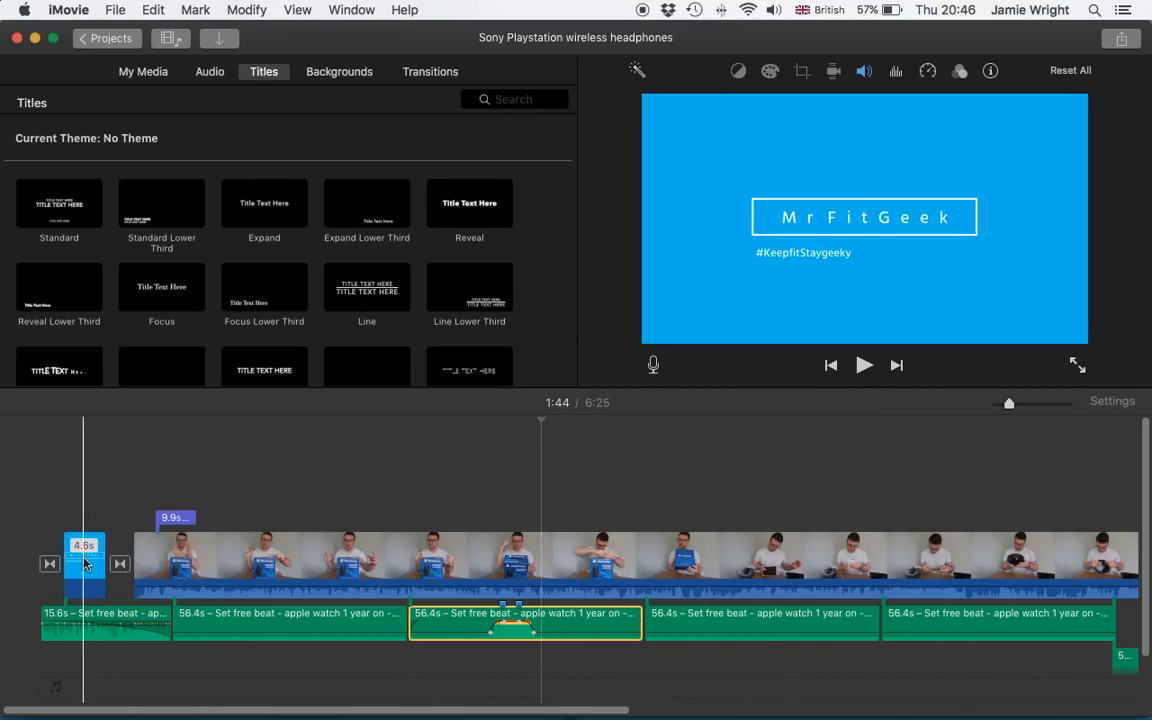
mouse_move(85, 563)
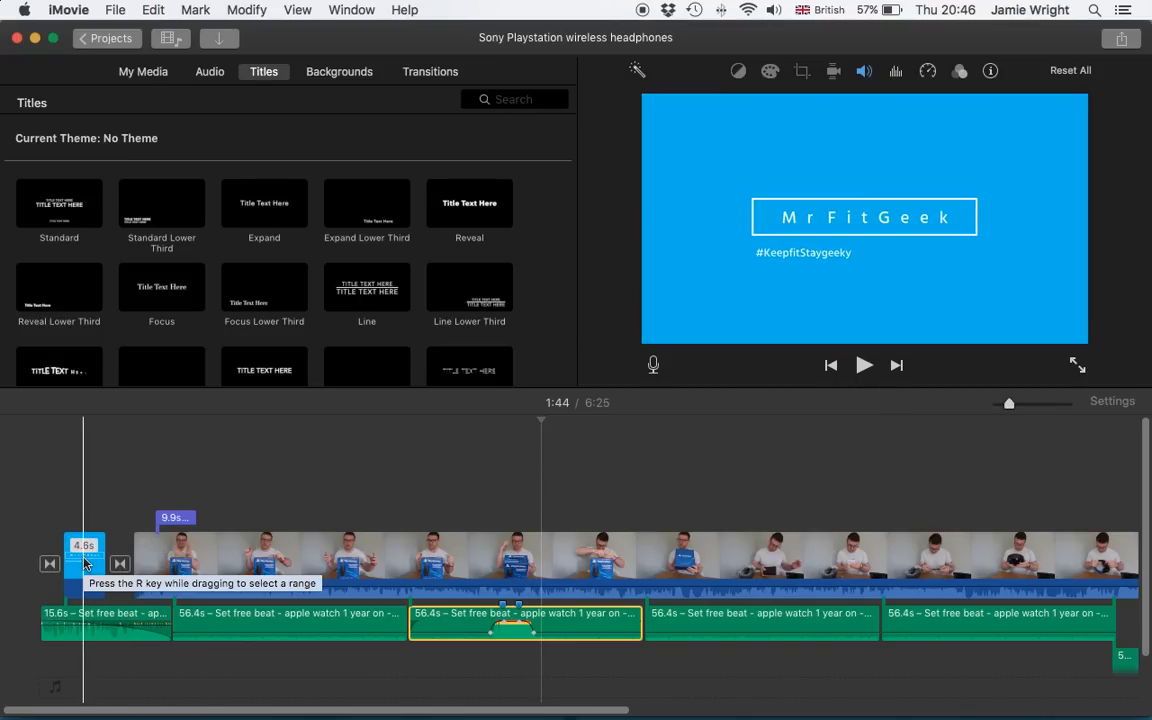